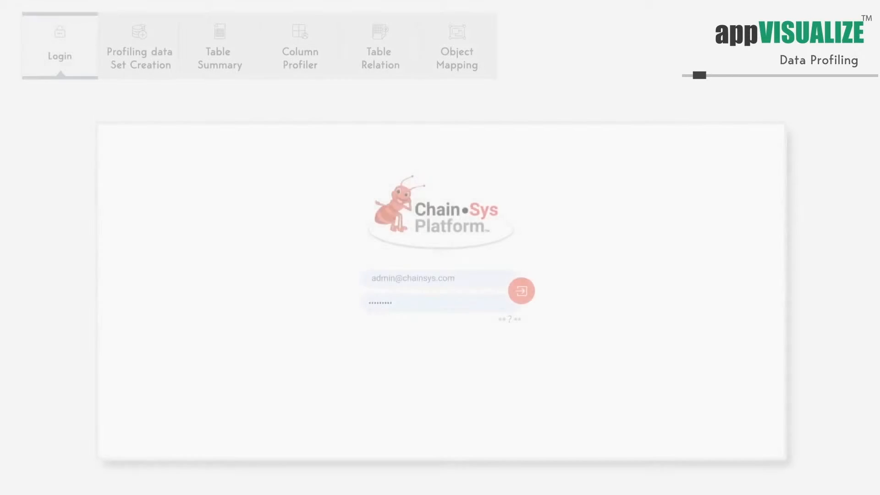
Step: Sign in and expand the Data Profile menu in the sidebar
left_click(520, 290)
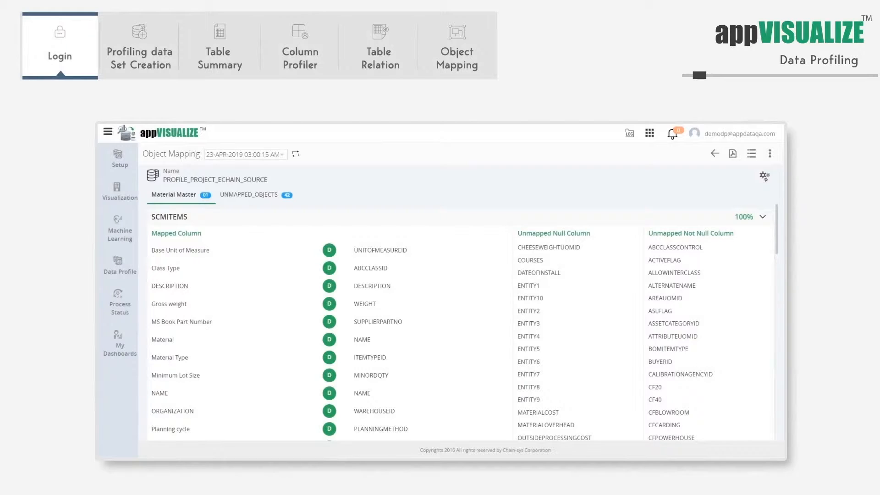
left_click(120, 264)
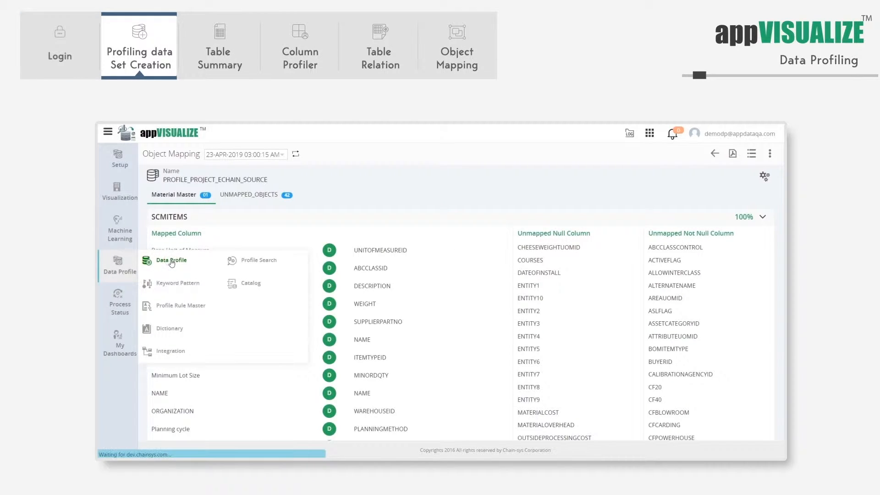
Step: Go to the Profile Dataset Landing page and scroll to LEGACY_SYSTEM_ECHAIN_SOURCE
left_click(170, 259)
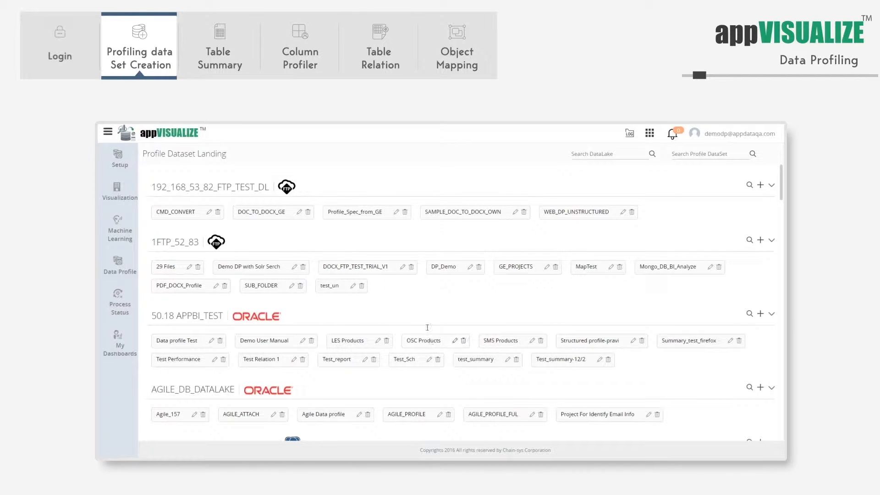
scroll("down", 3)
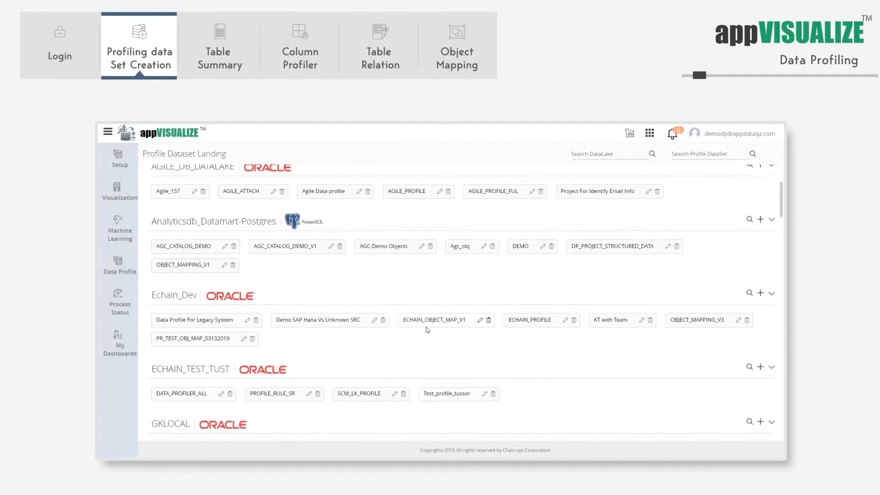
scroll("down", 3)
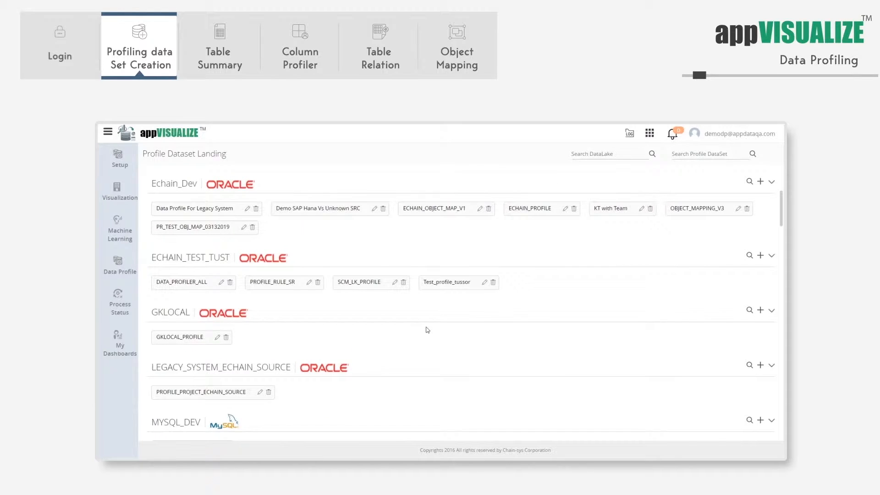
scroll("down", 3)
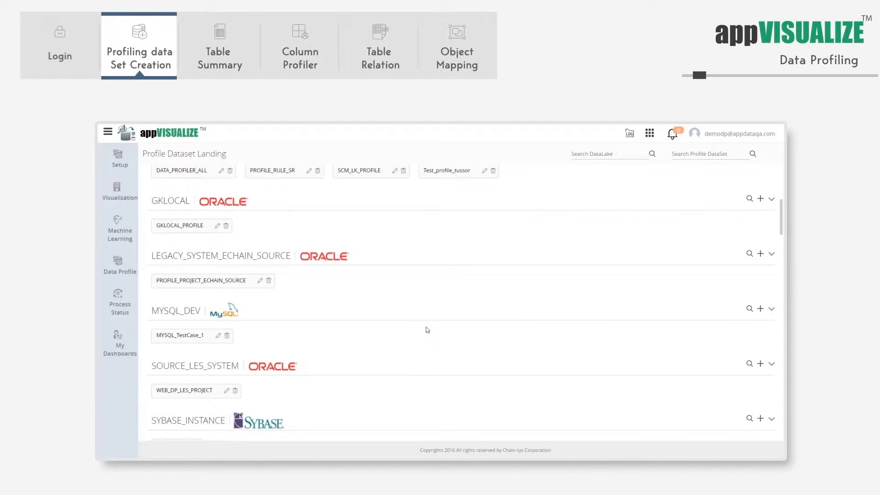
scroll("down", 3)
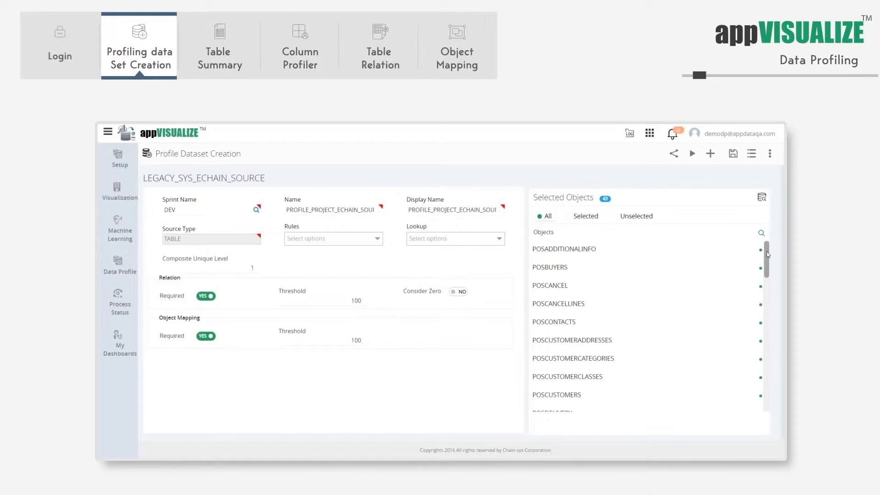
Step: Scroll the dataset's Selected Objects list and list its profiling result views
scroll("down", 3)
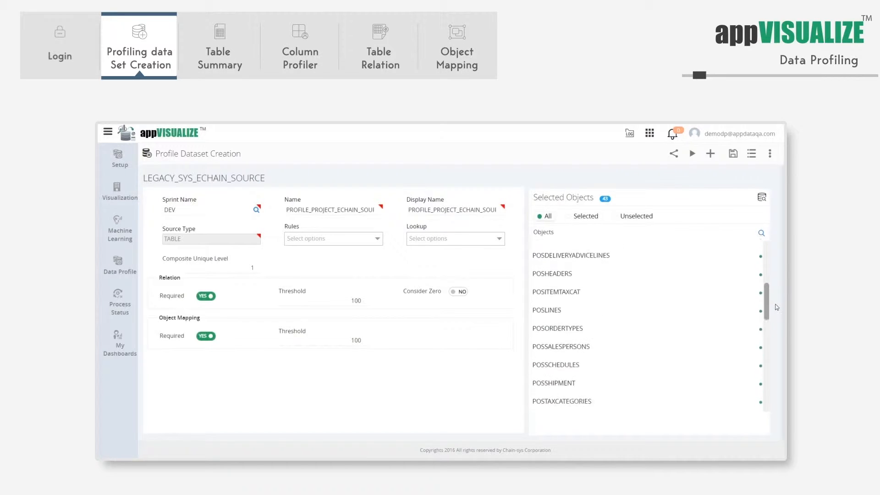
scroll("down", 3)
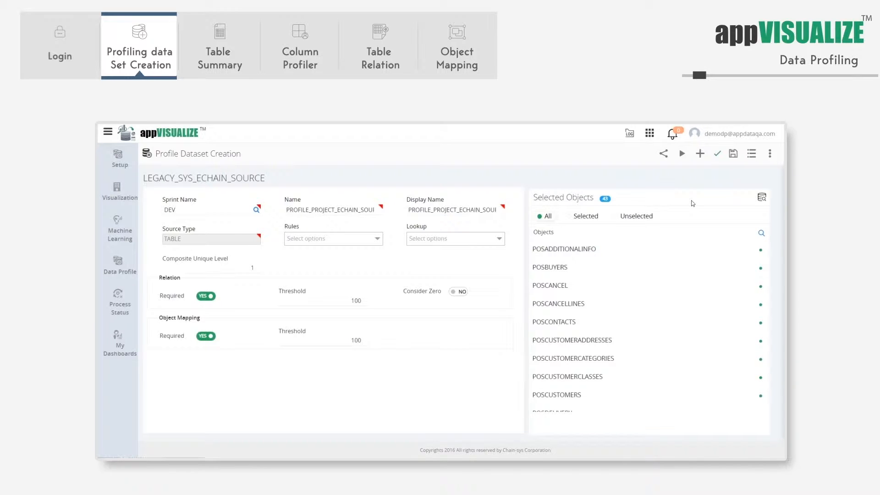
mouse_move(745, 173)
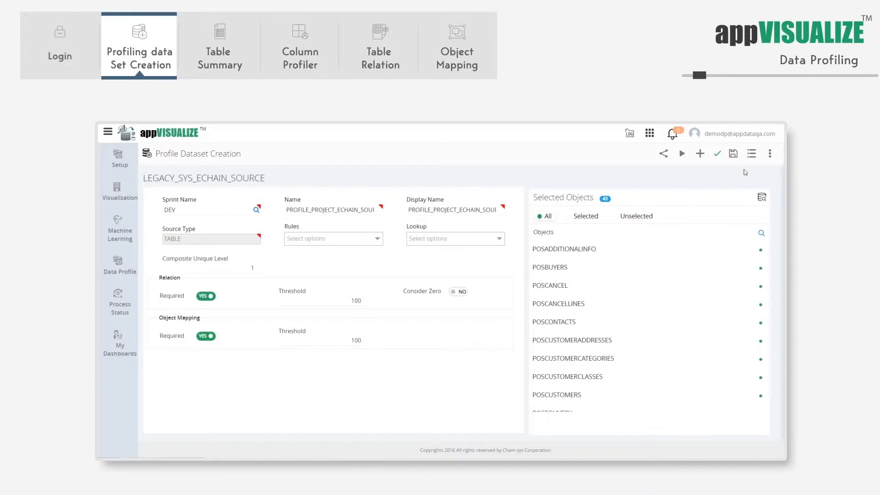
left_click(769, 153)
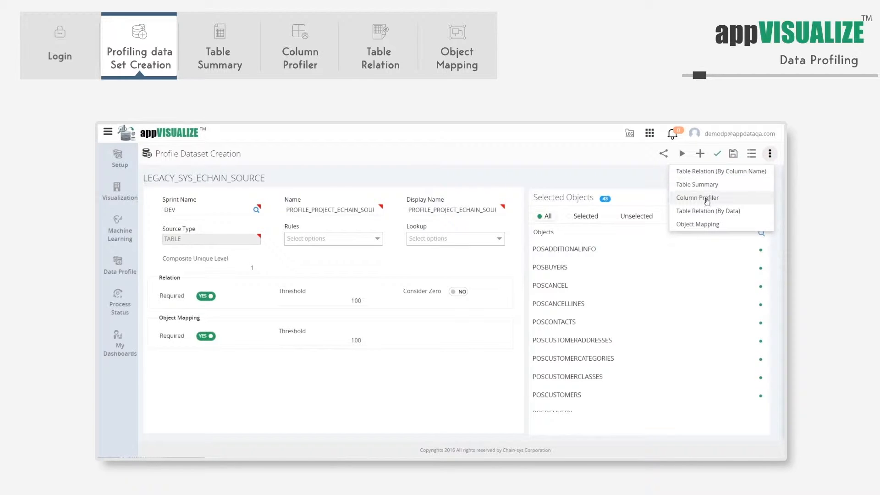
Step: Show the Table Summary profiling results for the SCMITEMS table
left_click(697, 185)
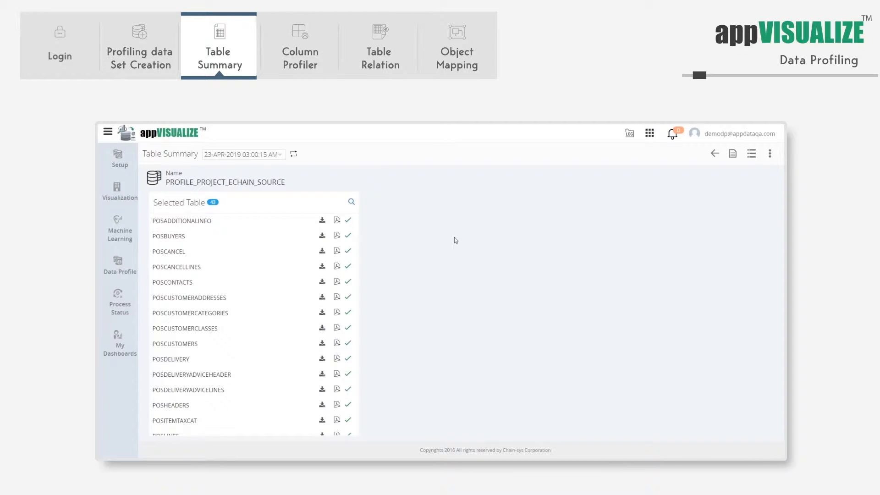
scroll("down", 3)
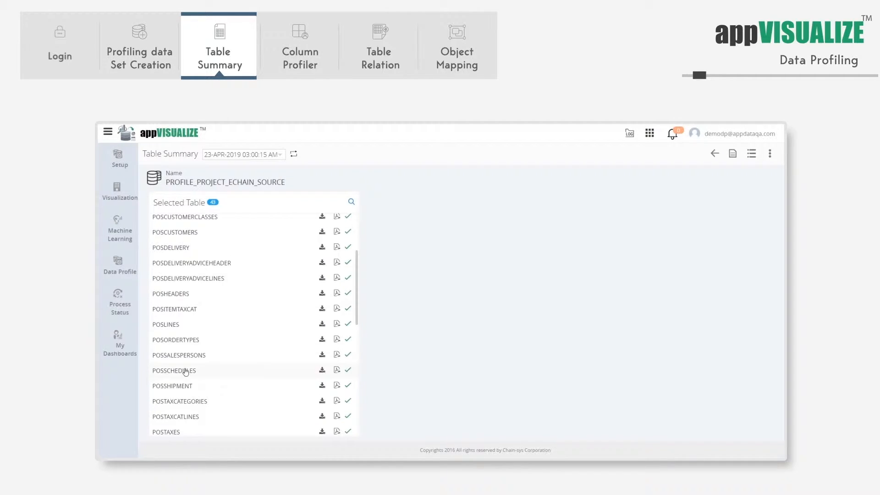
scroll("down", 3)
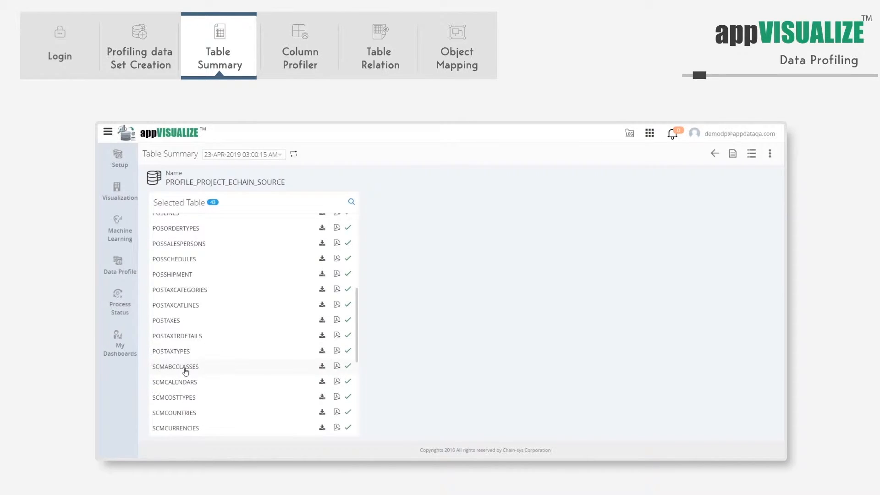
scroll("down", 3)
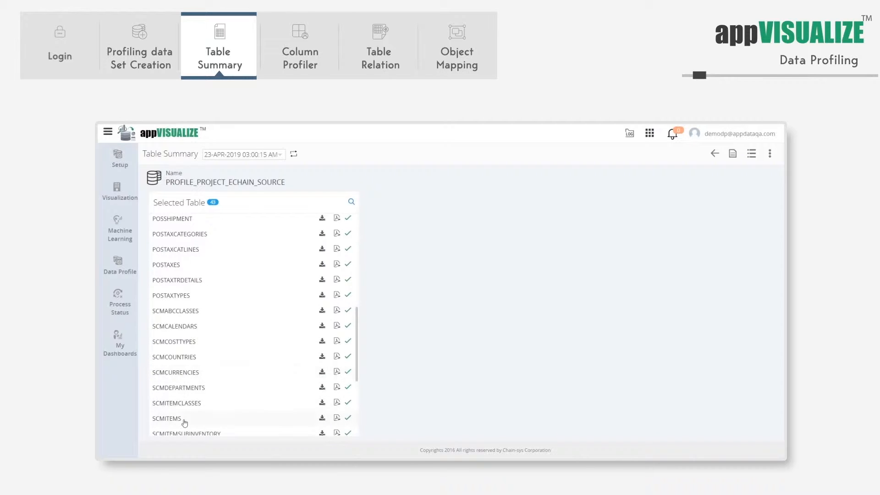
left_click(166, 418)
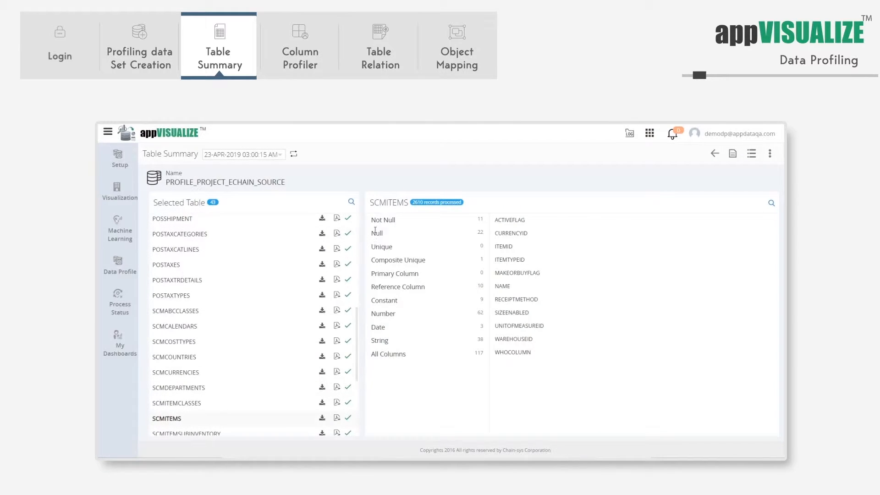
Step: Review SCMITEMS composite unique columns (WAREHOUSEID, ITEMID) and its ten reference columns
left_click(397, 260)
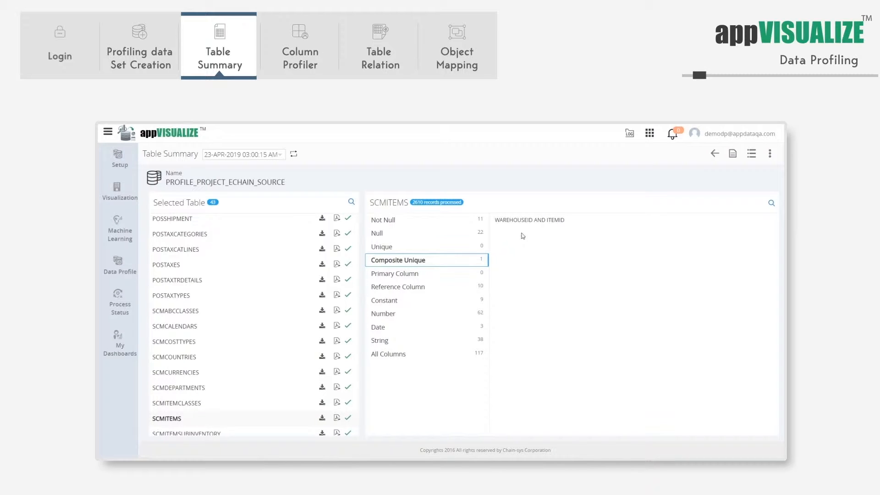
mouse_move(553, 225)
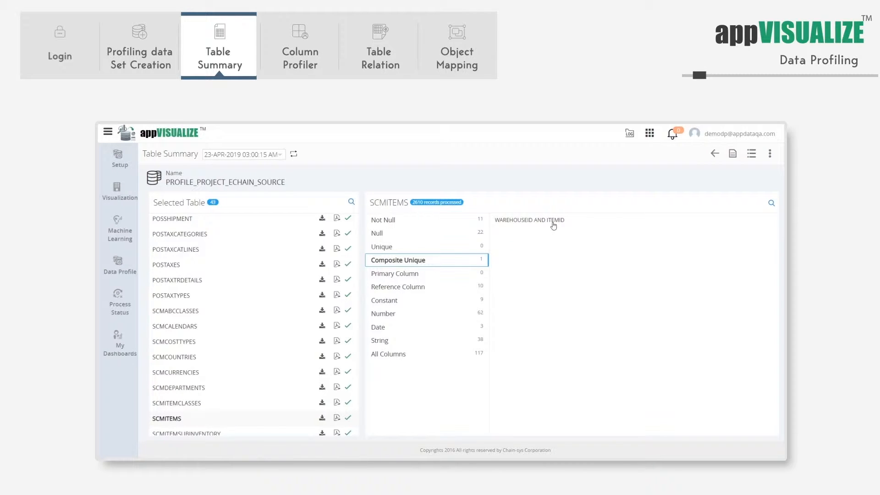
mouse_move(419, 289)
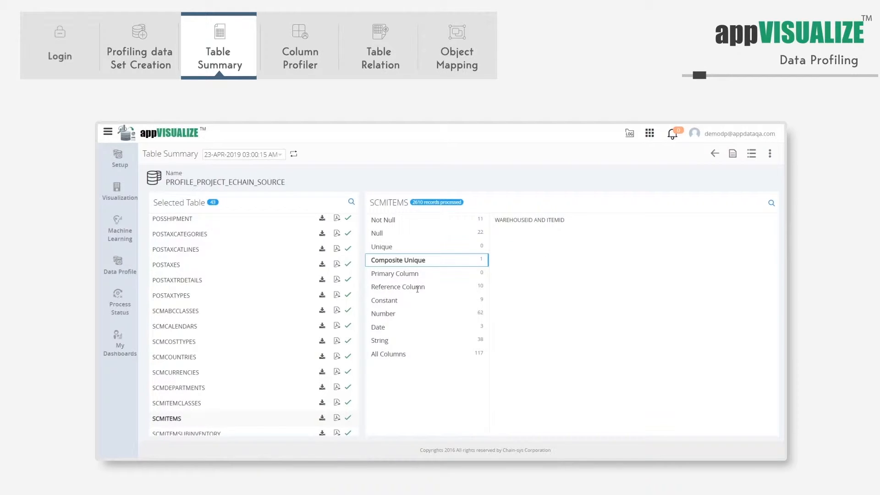
left_click(397, 286)
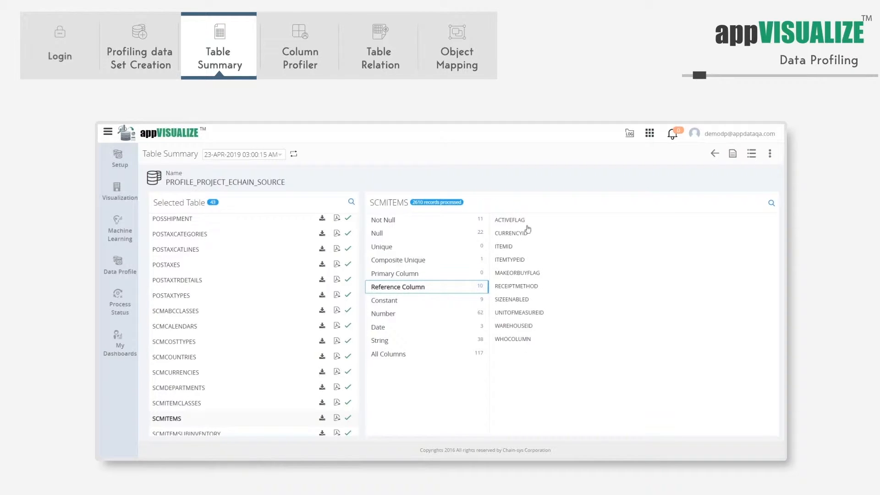
mouse_move(528, 341)
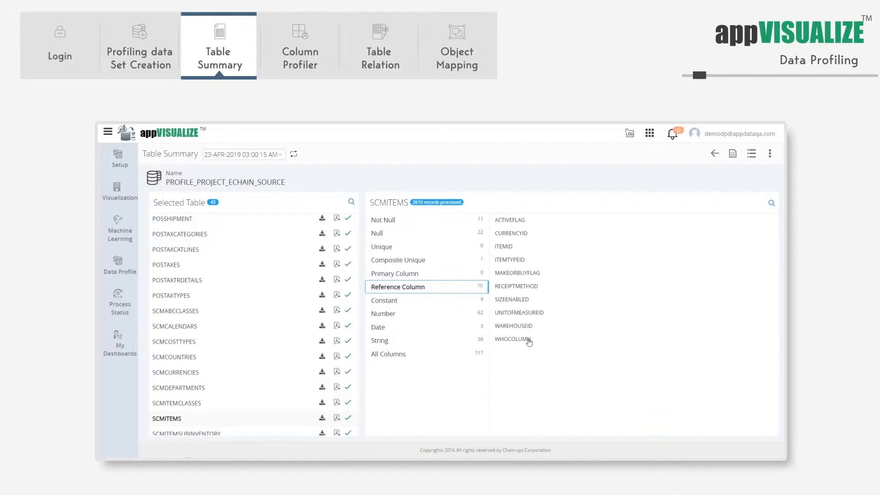
mouse_move(468, 346)
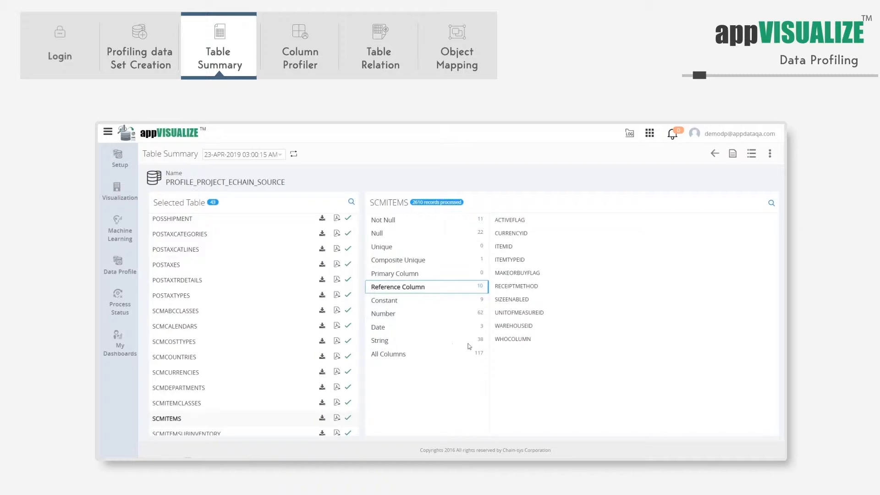
mouse_move(386, 327)
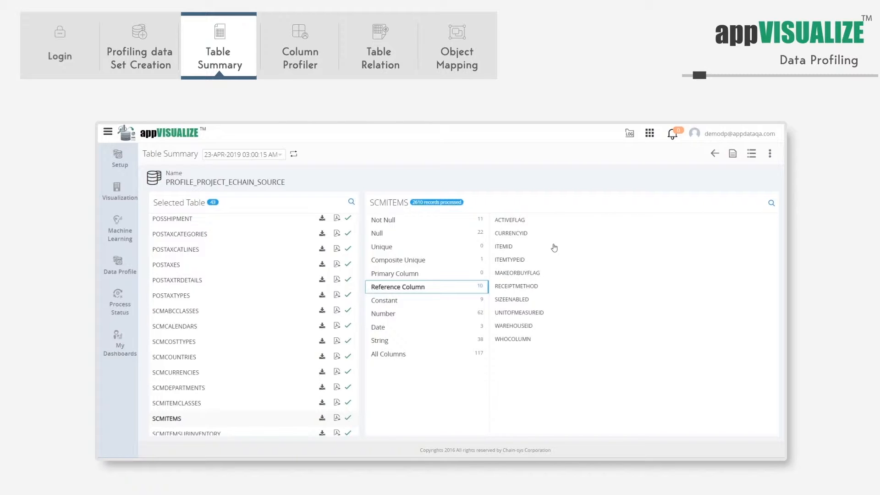
mouse_move(782, 215)
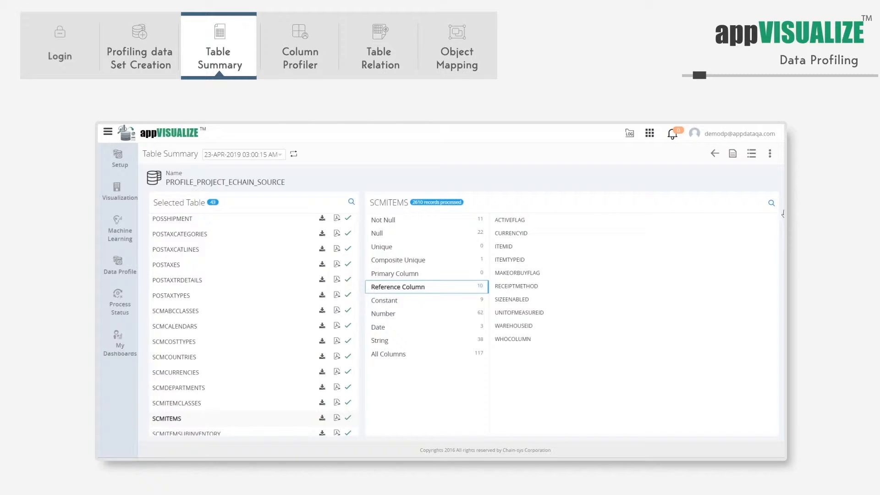
left_click(769, 153)
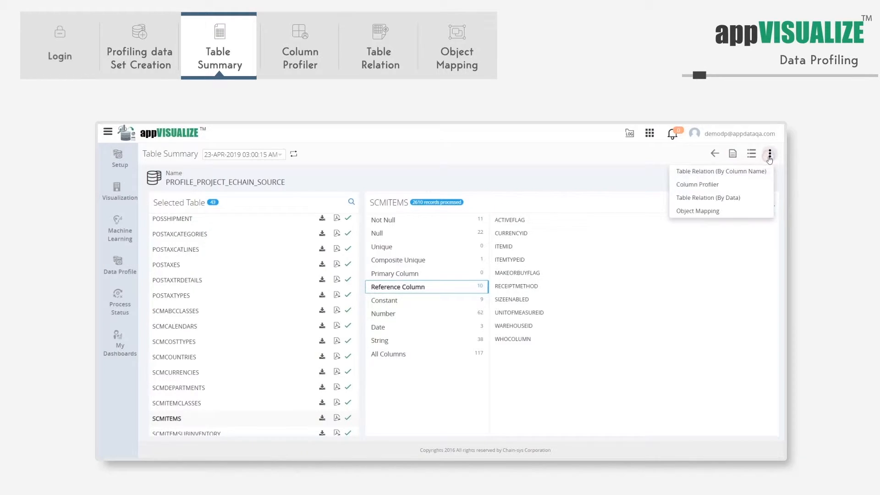
Step: View Column Profiler statistics for SCMITEMS DEMANDTIMEFENCE: 2610 records, 13 nulls, max 3323
left_click(698, 184)
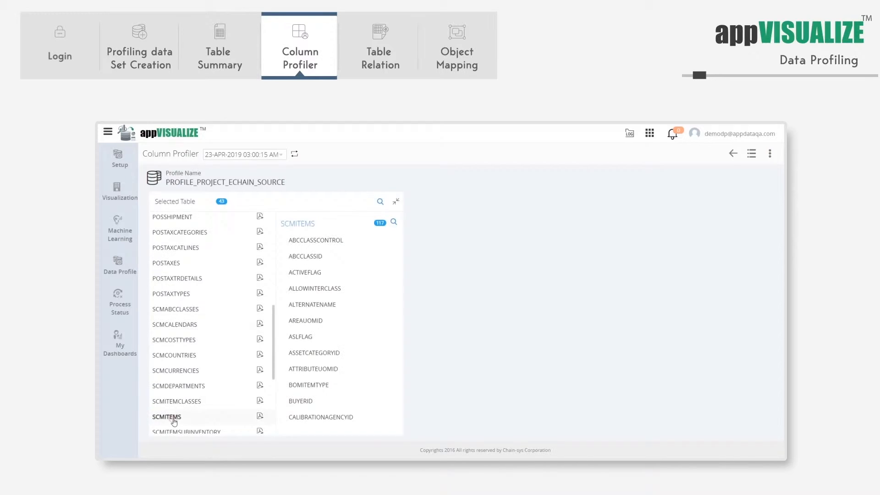
scroll("down", 3)
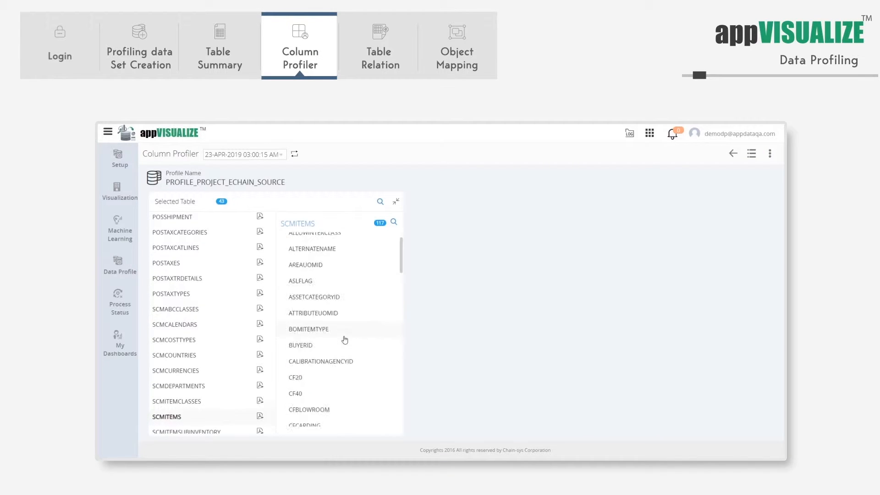
scroll("down", 3)
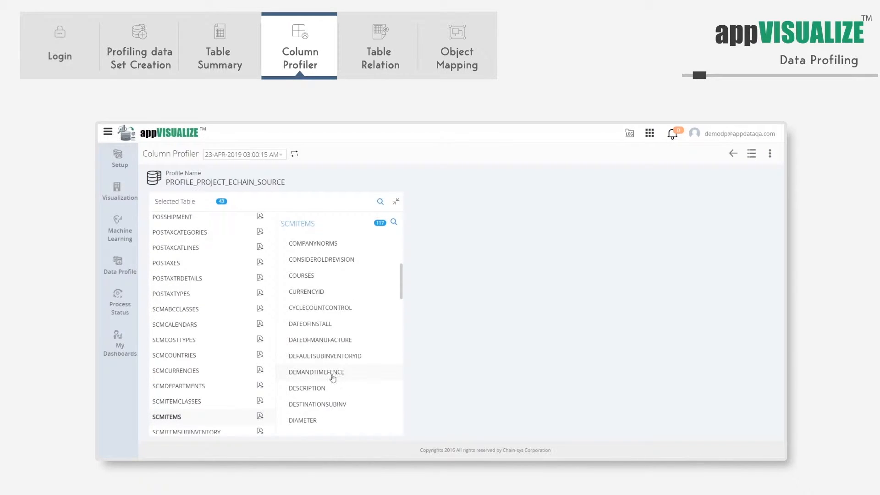
left_click(317, 372)
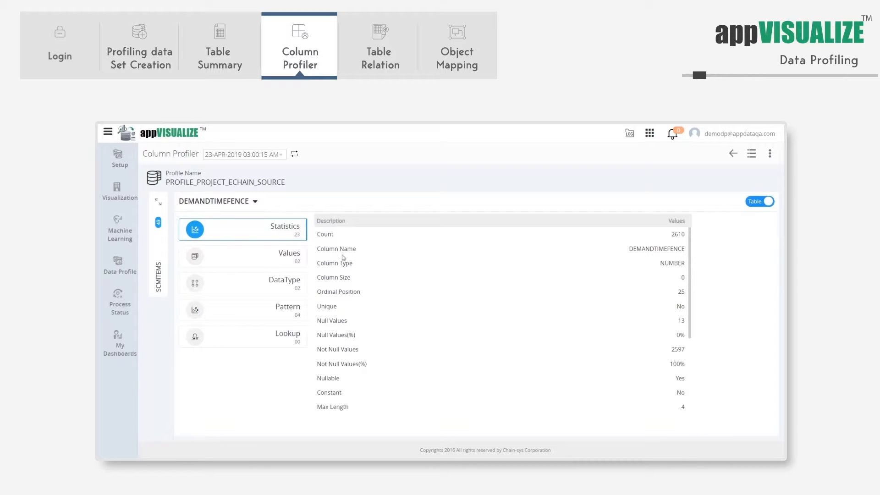
mouse_move(363, 288)
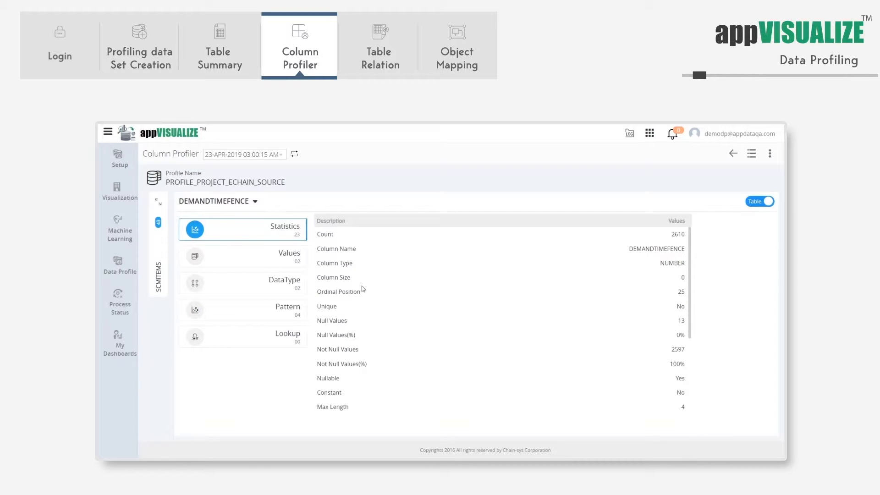
scroll("down", 3)
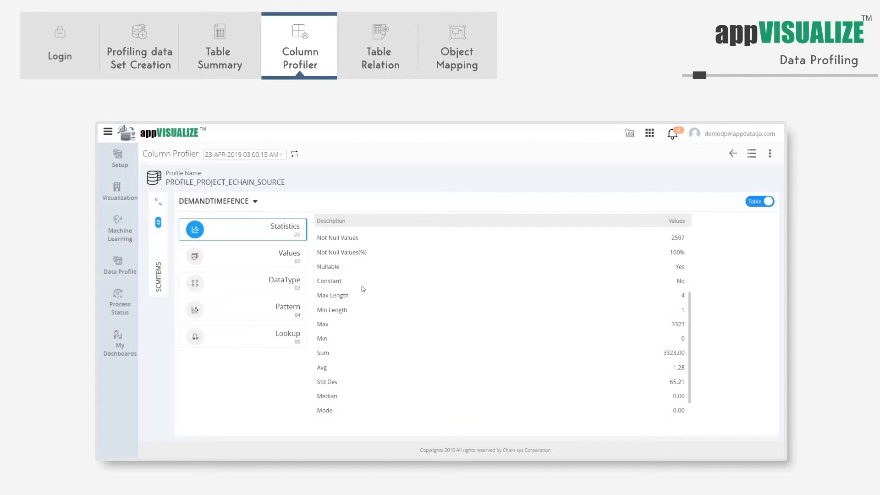
scroll("down", 3)
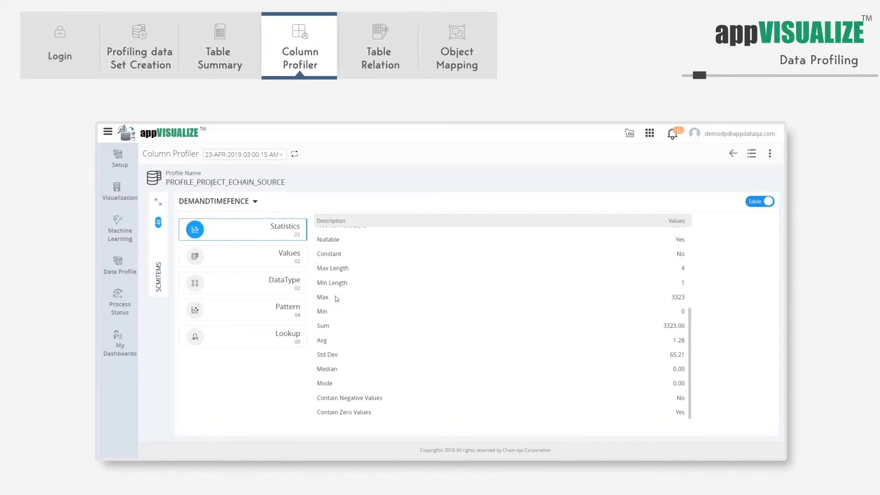
mouse_move(431, 304)
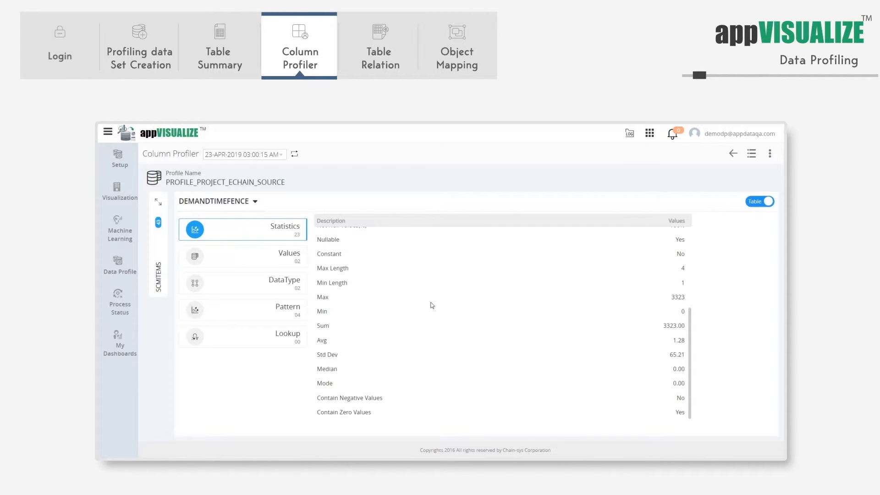
mouse_move(409, 310)
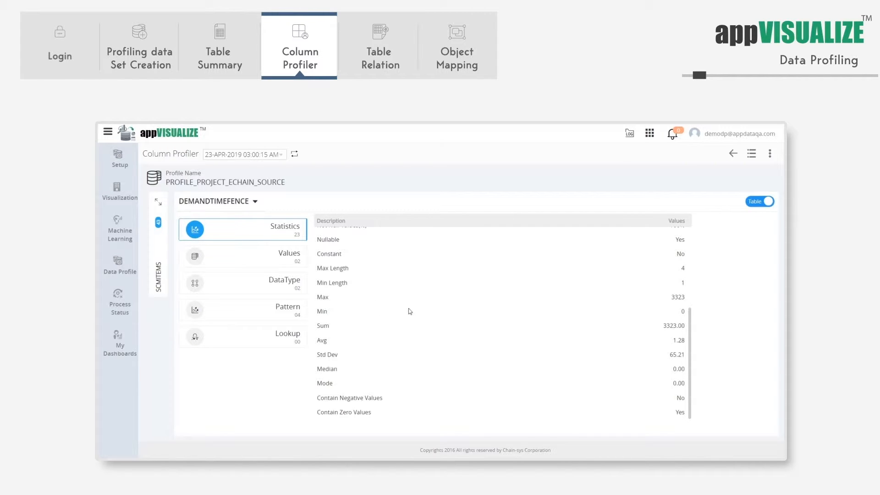
Step: Check DEMANDTIMEFENCE value and pattern breakdowns (2596 rows match 1(1)) and list other views
left_click(242, 256)
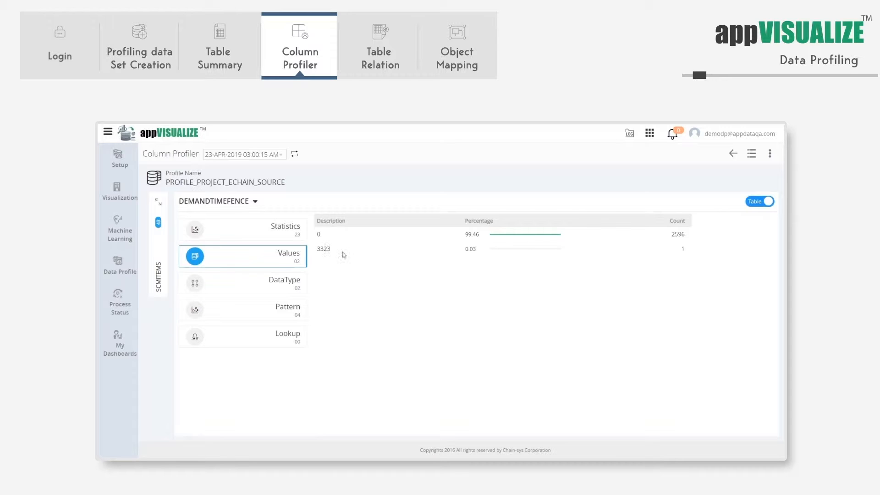
mouse_move(280, 286)
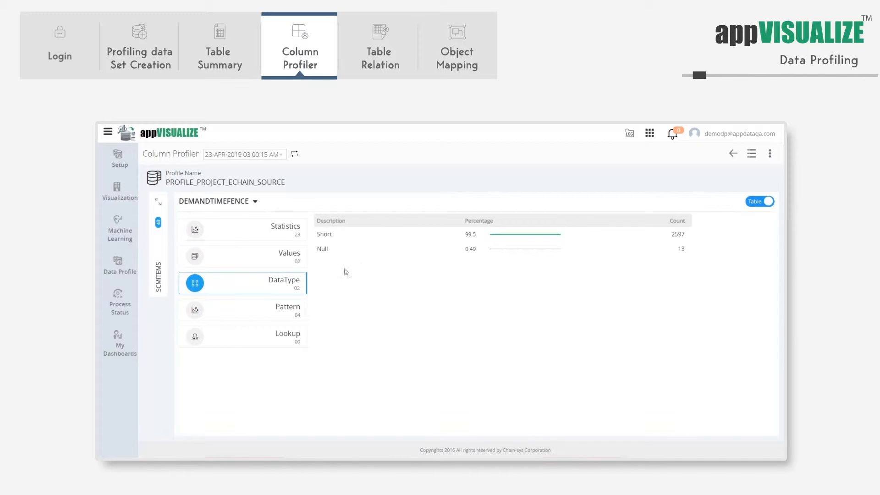
mouse_move(281, 313)
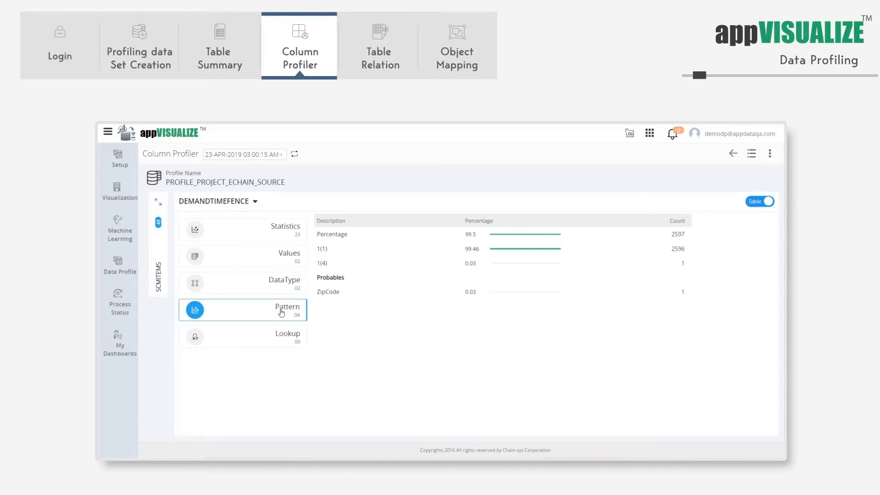
mouse_move(291, 331)
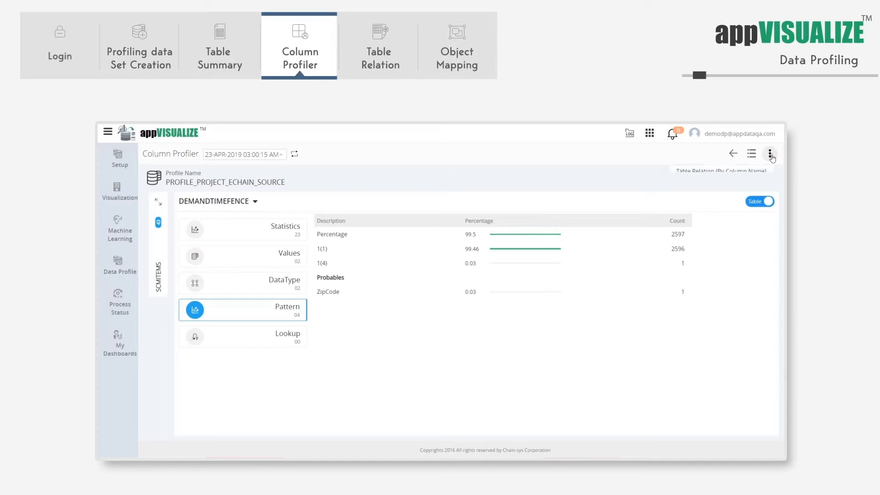
left_click(770, 154)
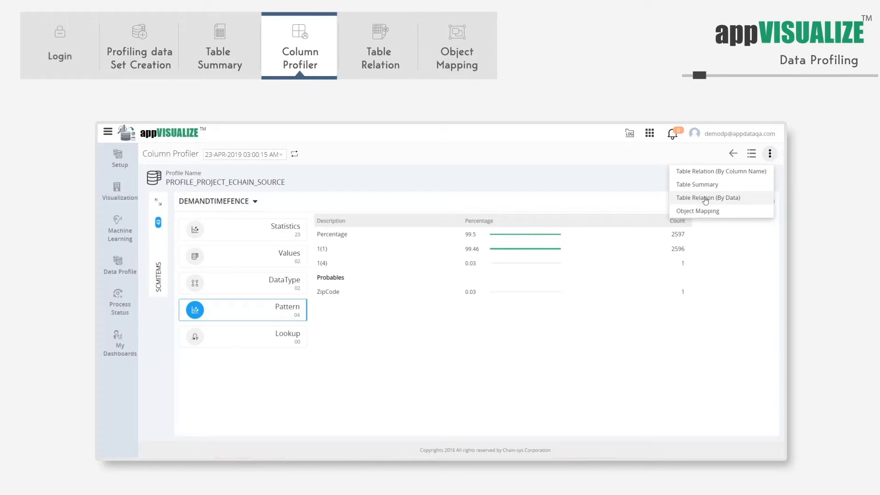
Step: Show the tables related to SCMITEMS under Table Relation (By Data)
left_click(707, 197)
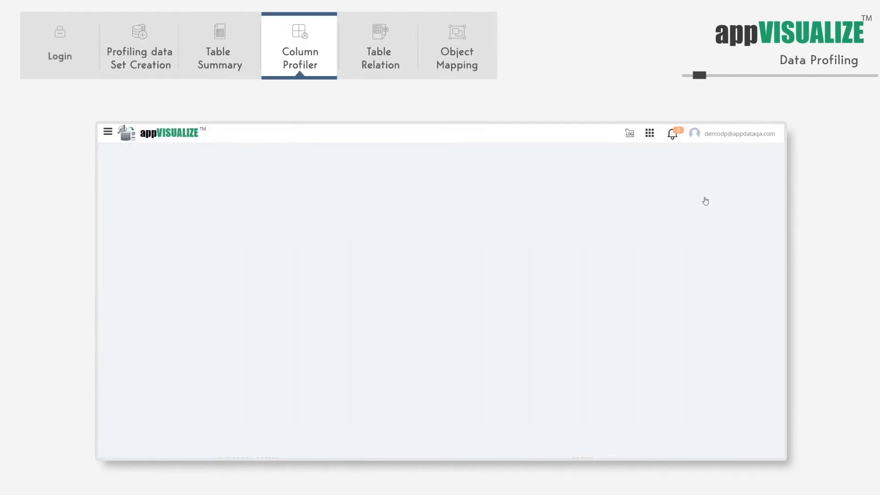
left_click(379, 45)
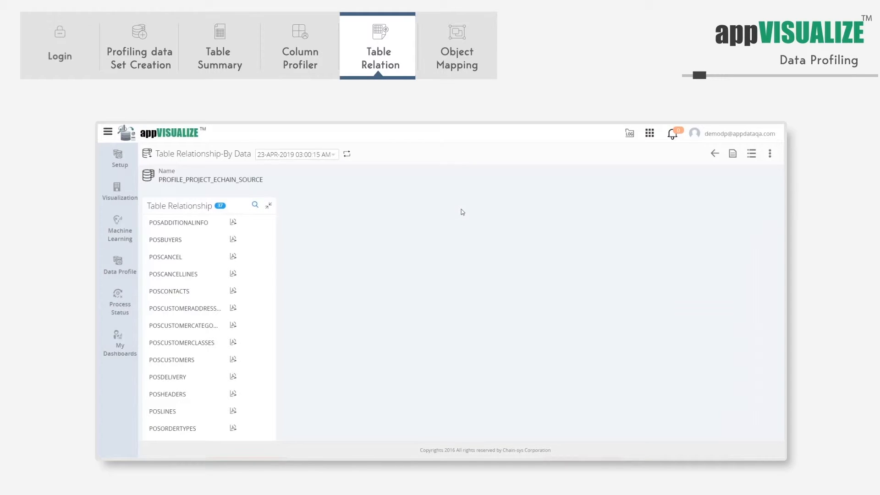
scroll("down", 3)
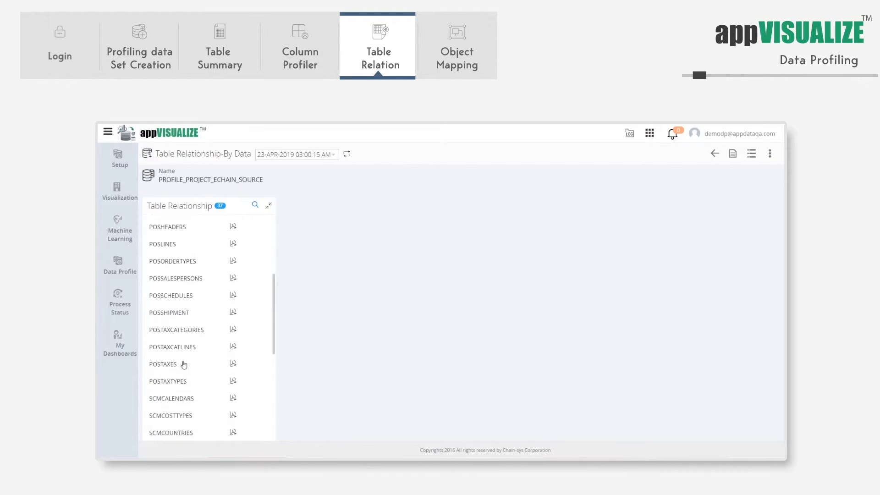
scroll("down", 3)
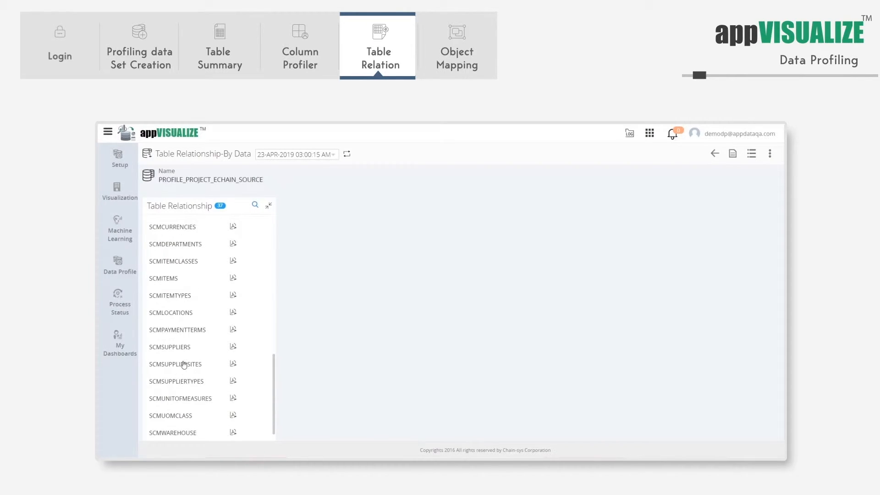
mouse_move(171, 284)
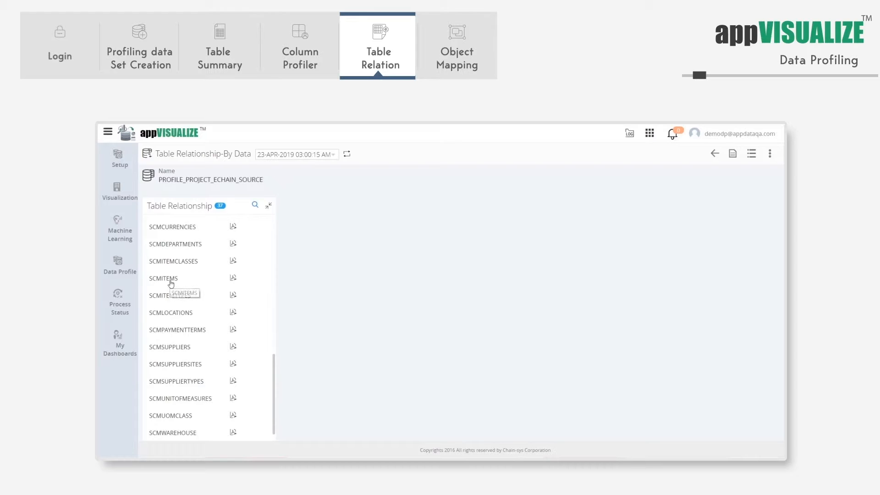
left_click(163, 279)
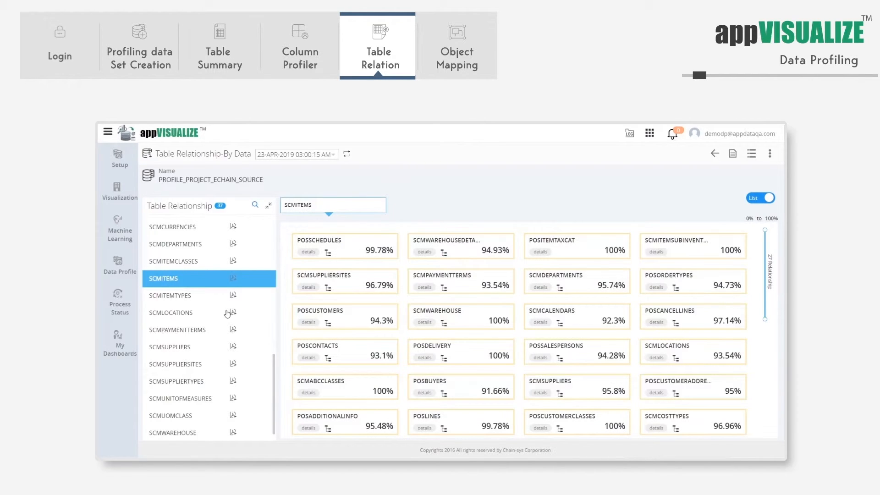
mouse_move(400, 252)
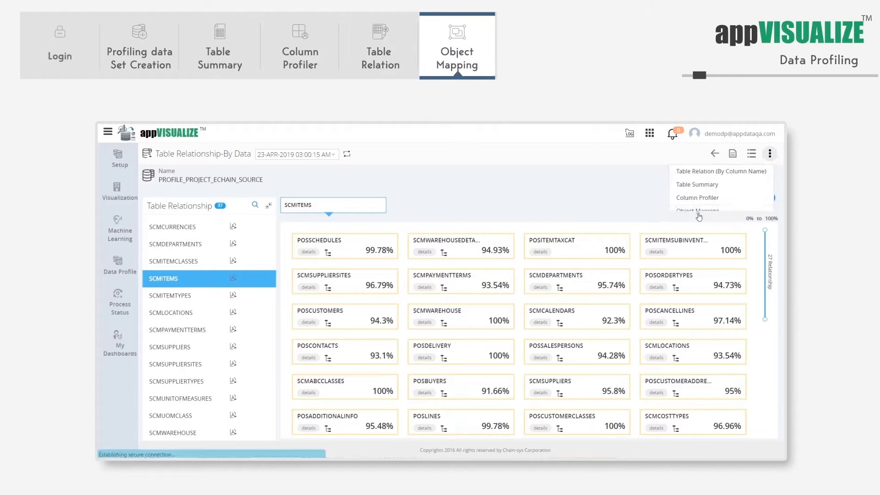
Step: Show Object Mapping for SCMITEMS, 100% mapped to Material Master
left_click(699, 209)
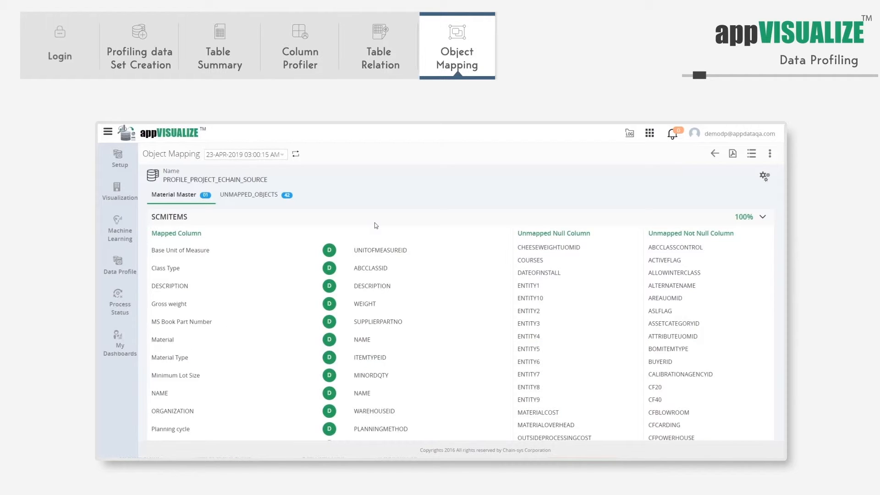